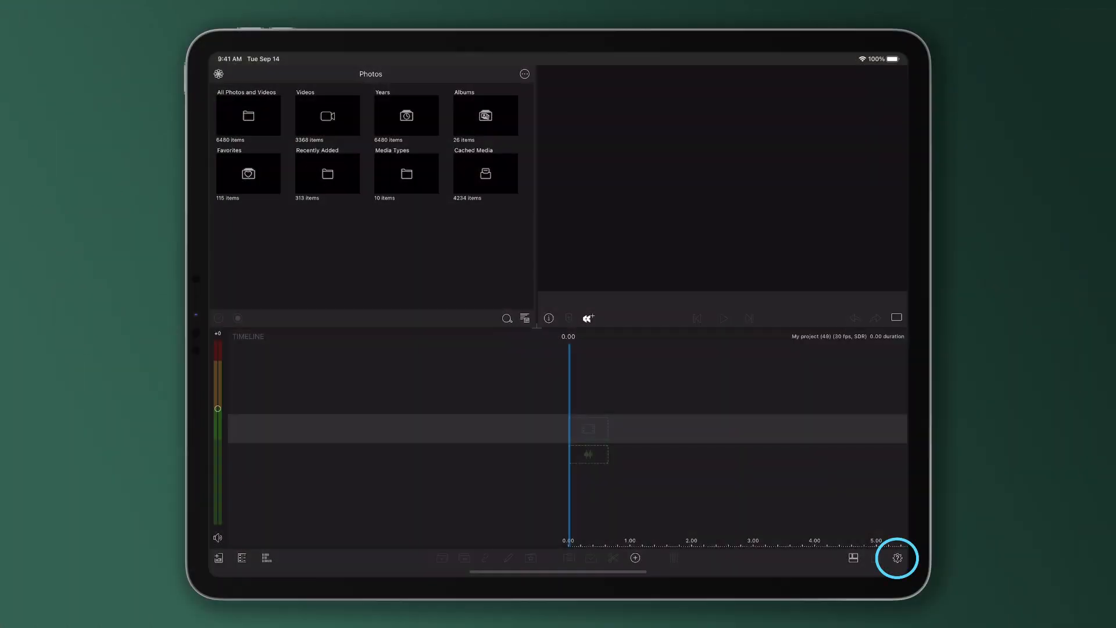
Step: Open the settings panel on its Cleanup section showing temporary file and cached media sizes
click(897, 559)
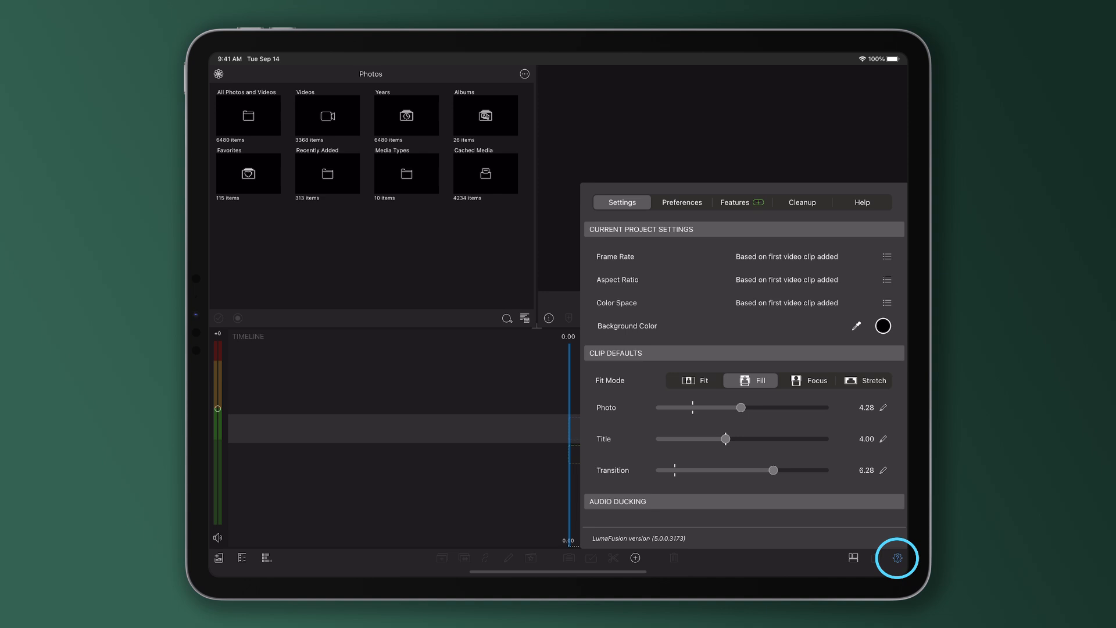
click(802, 202)
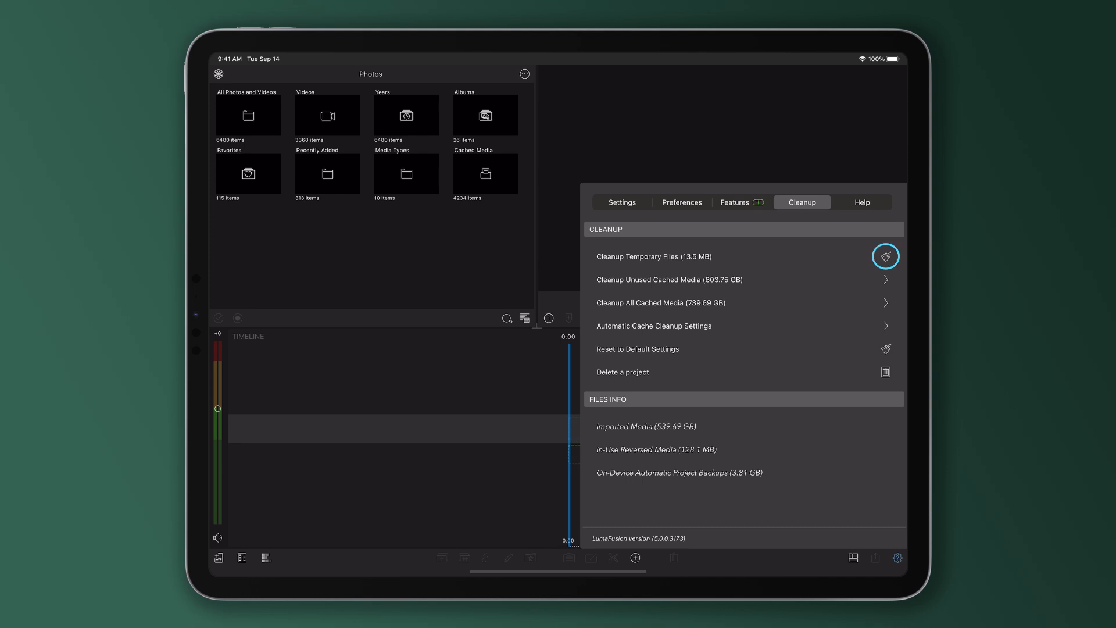
Step: Clean up the 13.5 MB of temporary files and dismiss the completion alert
click(886, 256)
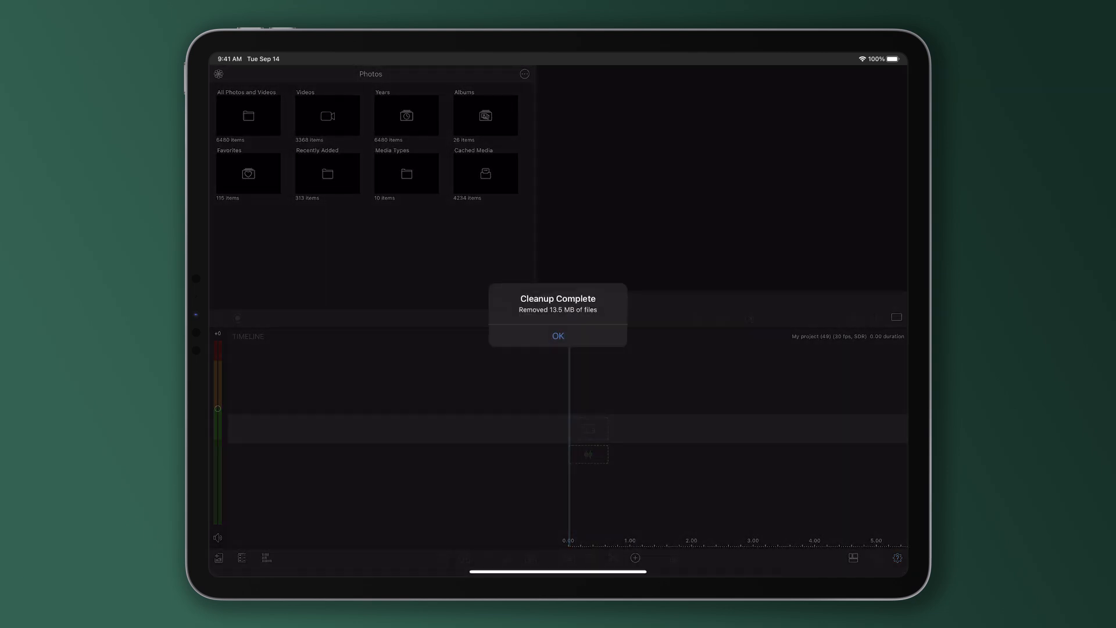
click(558, 336)
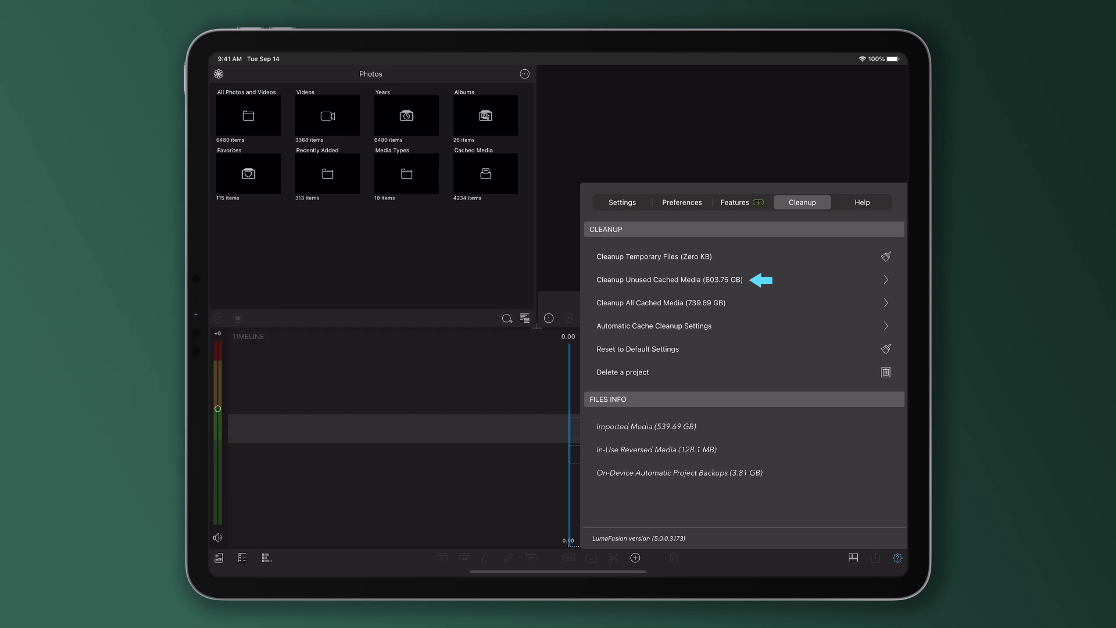
Step: Clean up unused cached media from selected locations, freeing 66.62 GB, and dismiss the alert
click(670, 280)
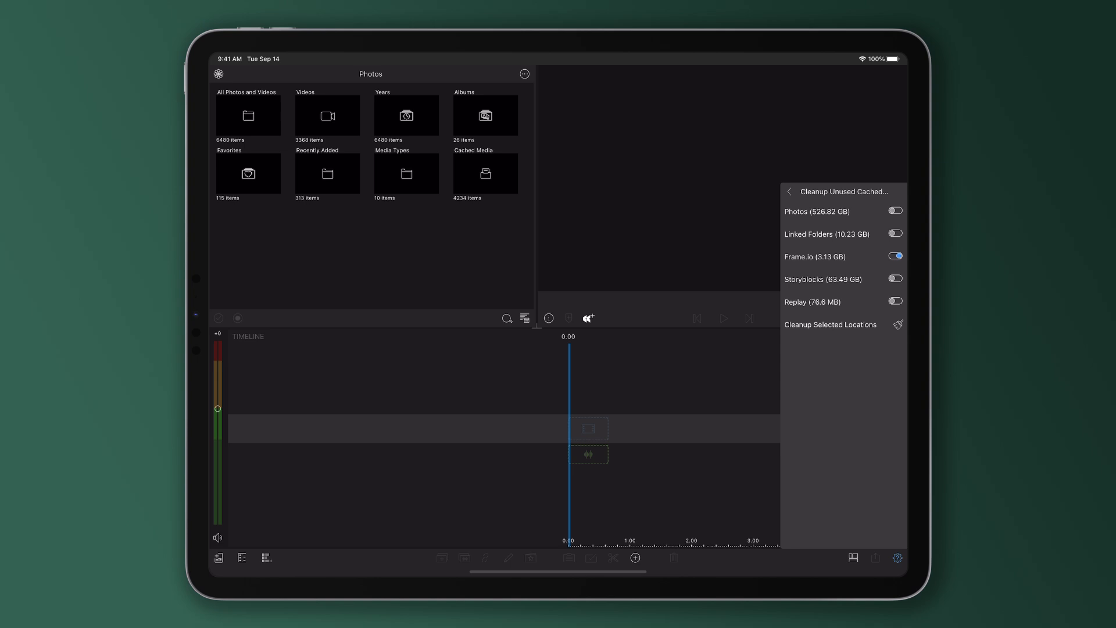
click(895, 279)
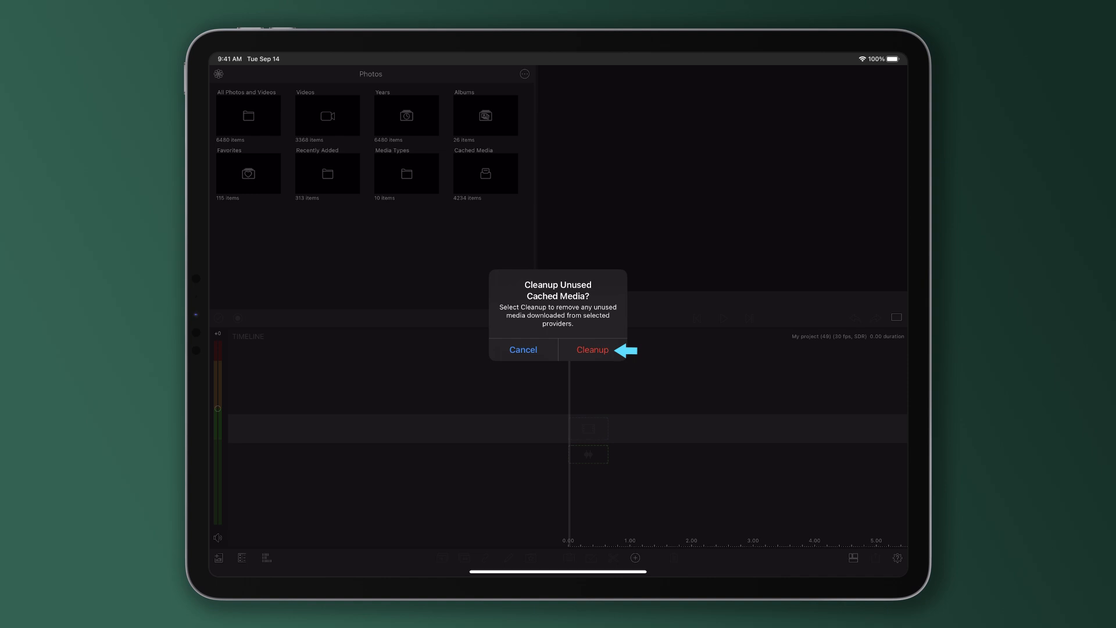
click(592, 350)
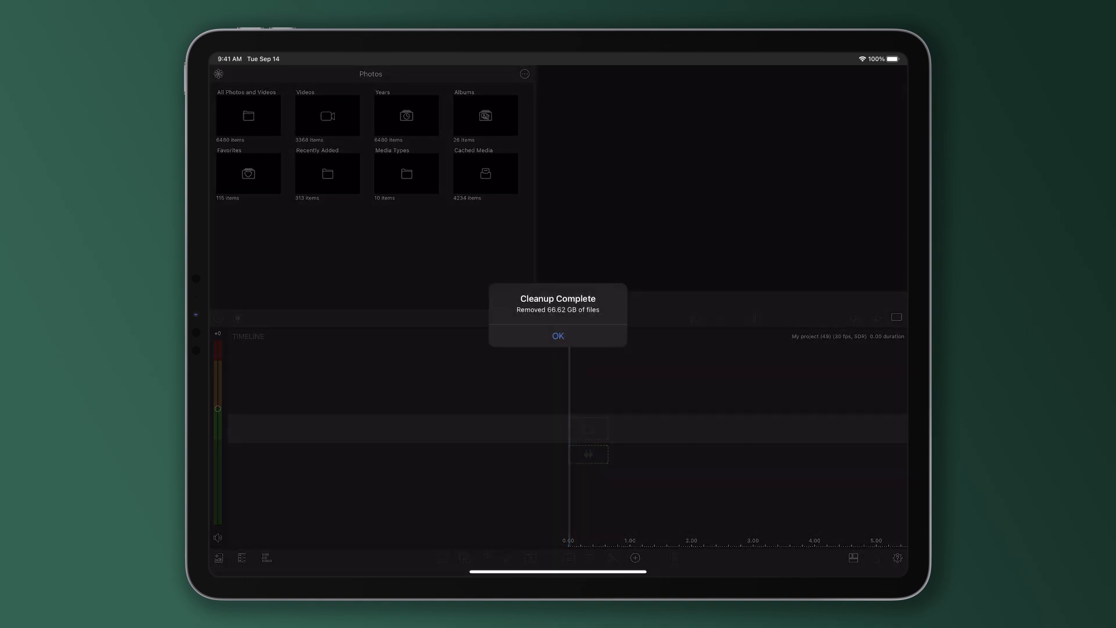
click(558, 335)
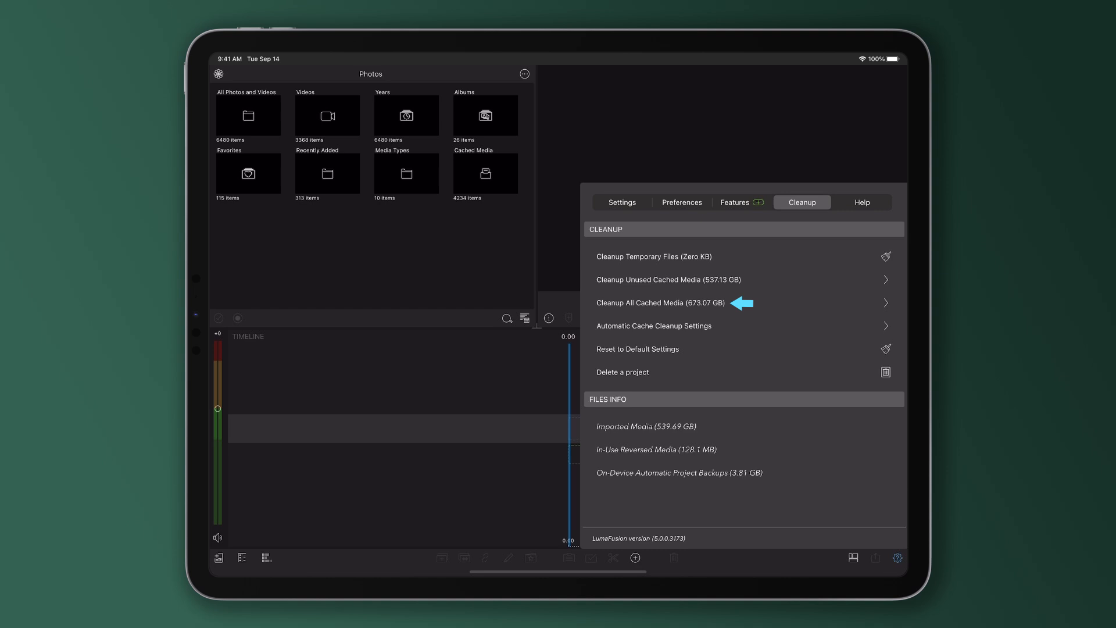
click(660, 301)
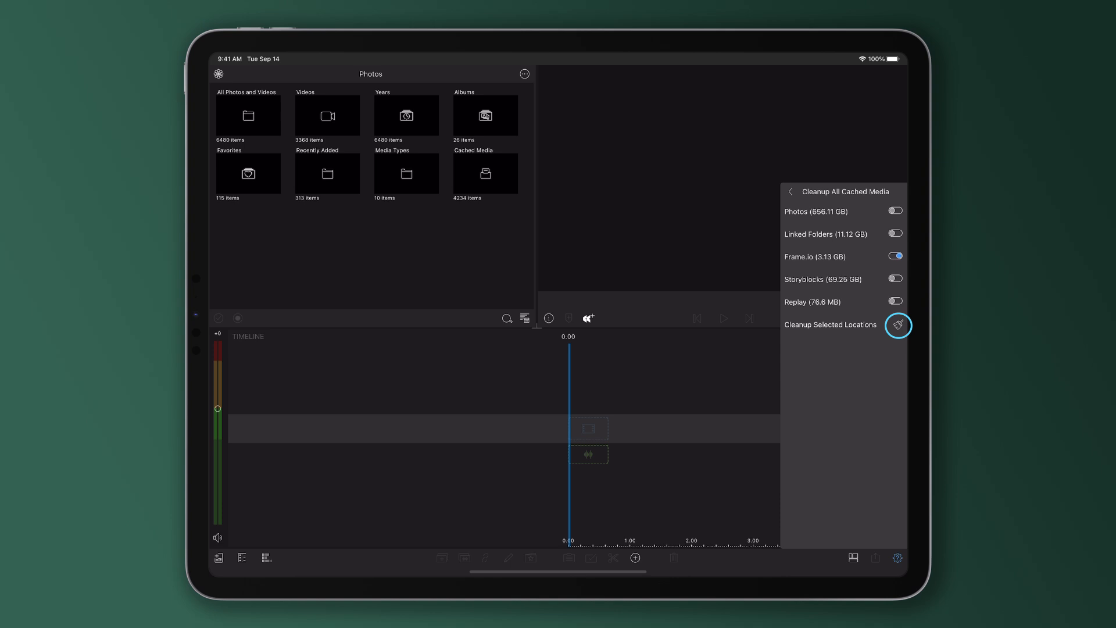
click(791, 191)
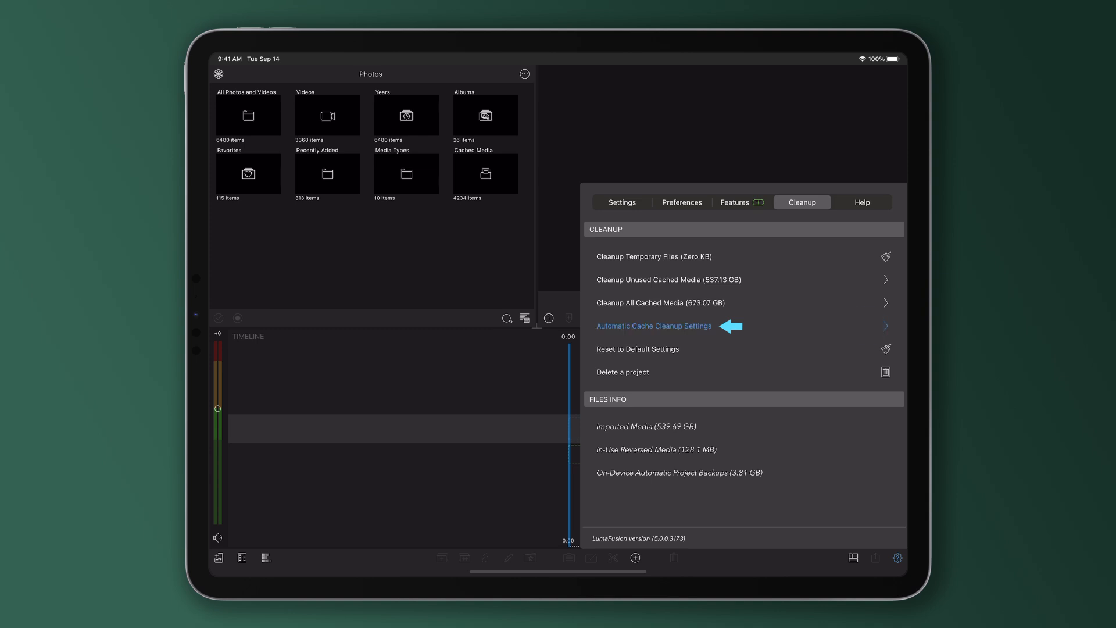
click(653, 326)
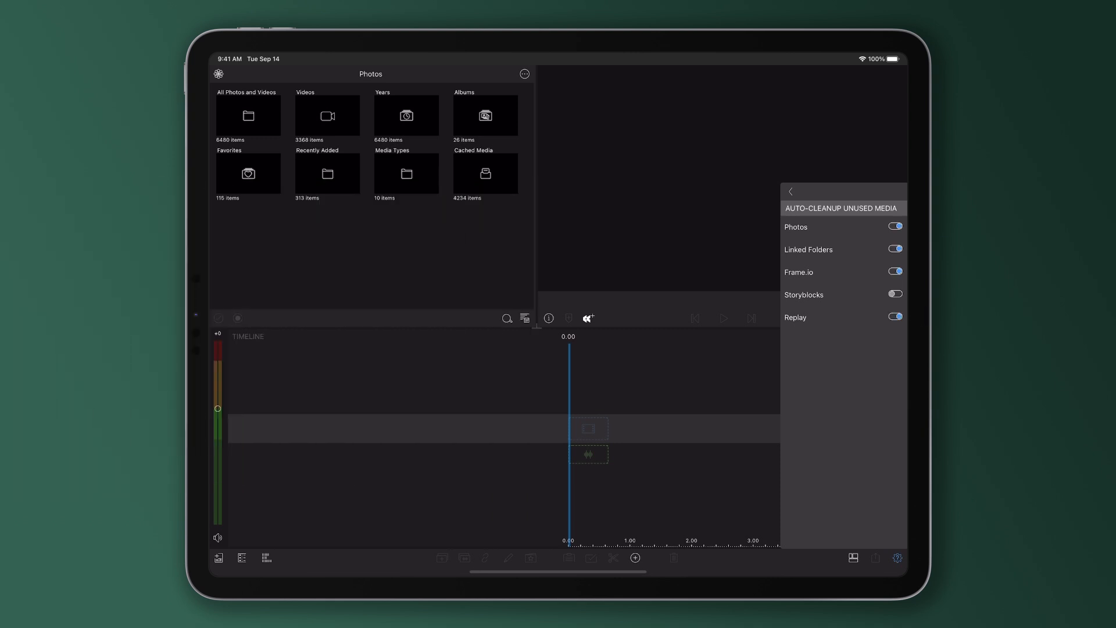
click(790, 191)
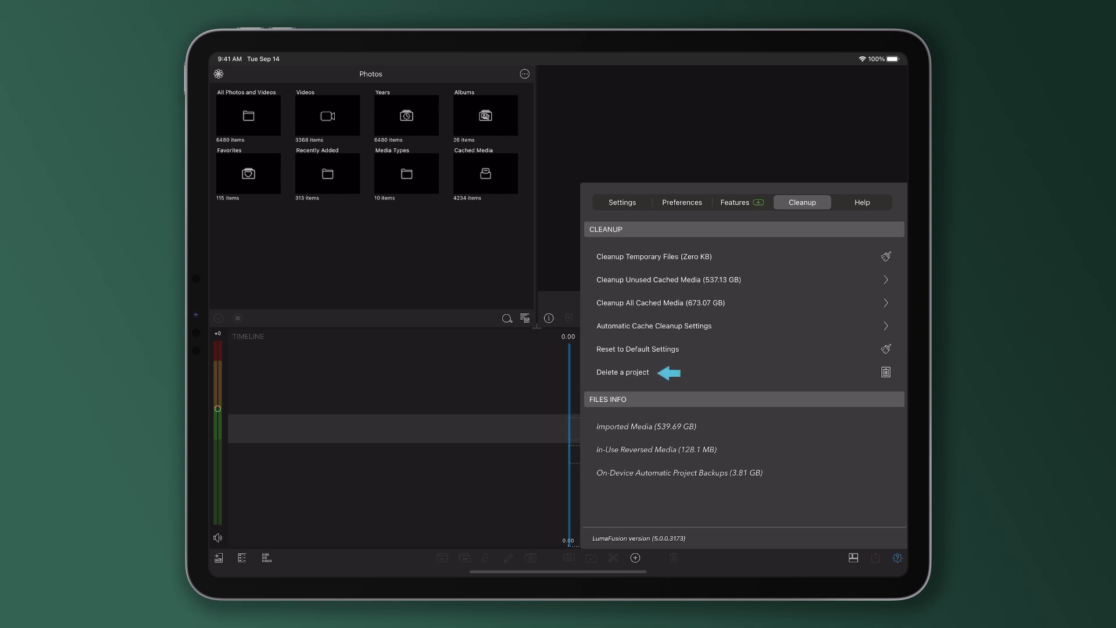
click(622, 372)
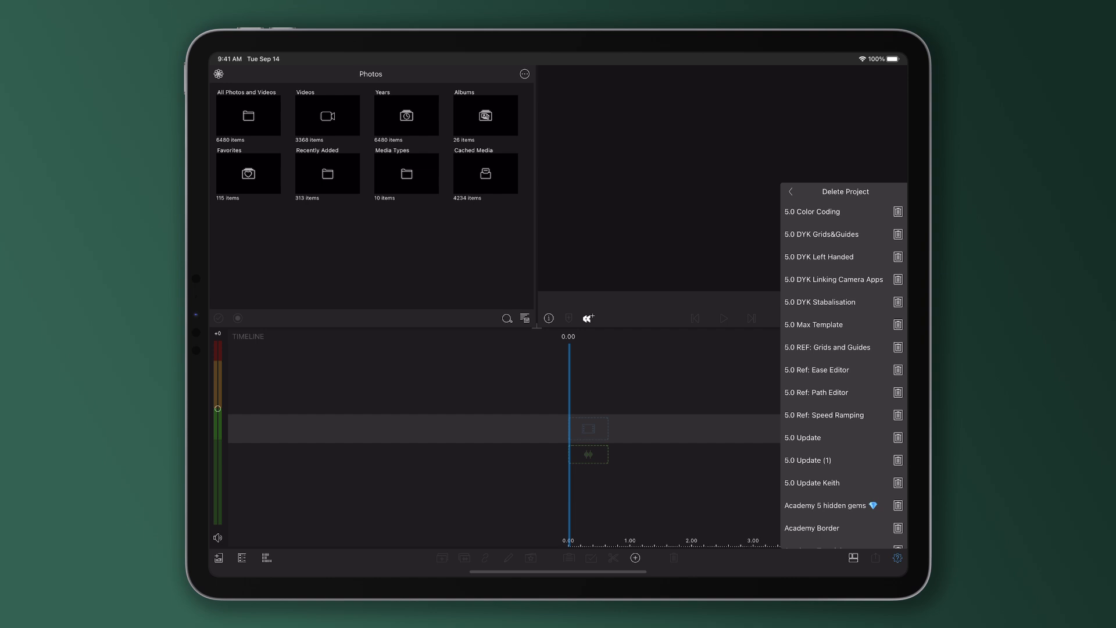
scroll(down, 3)
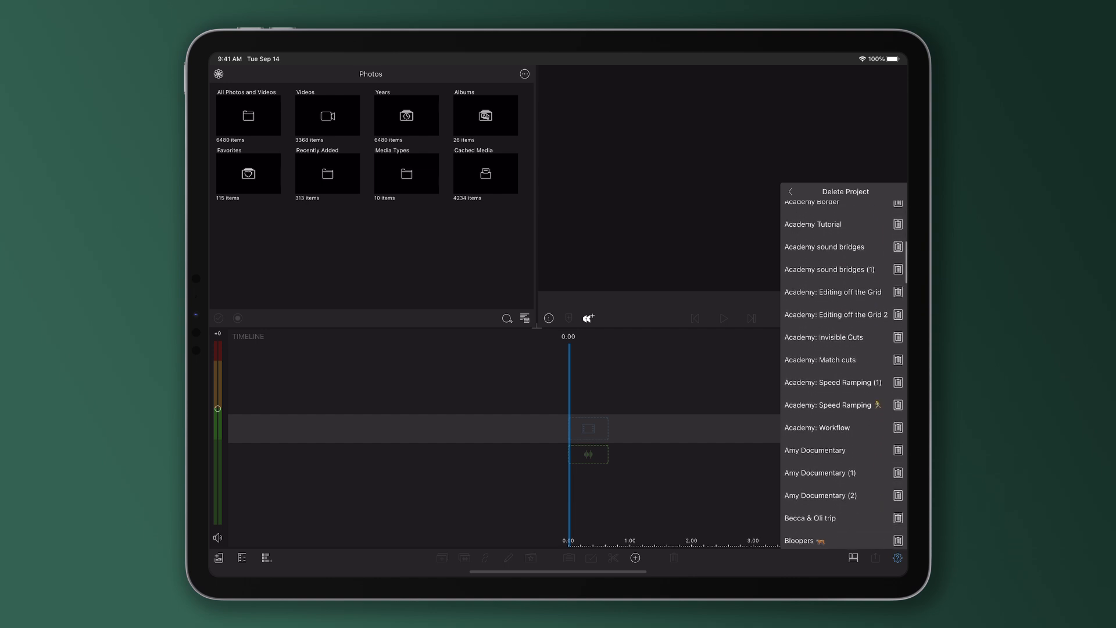
scroll(down, 3)
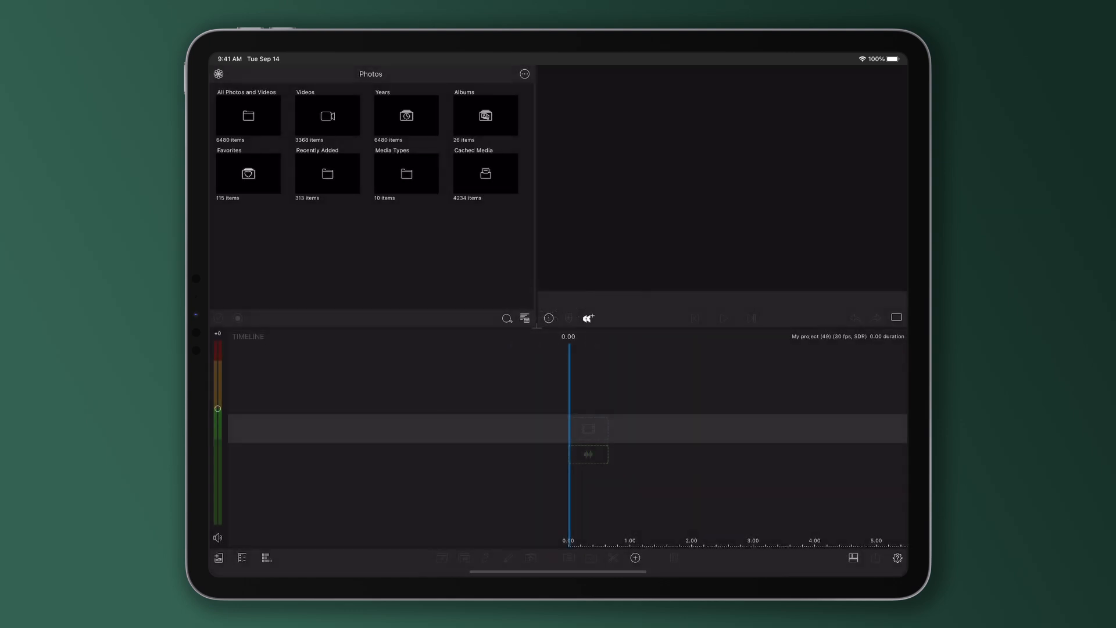
click(898, 559)
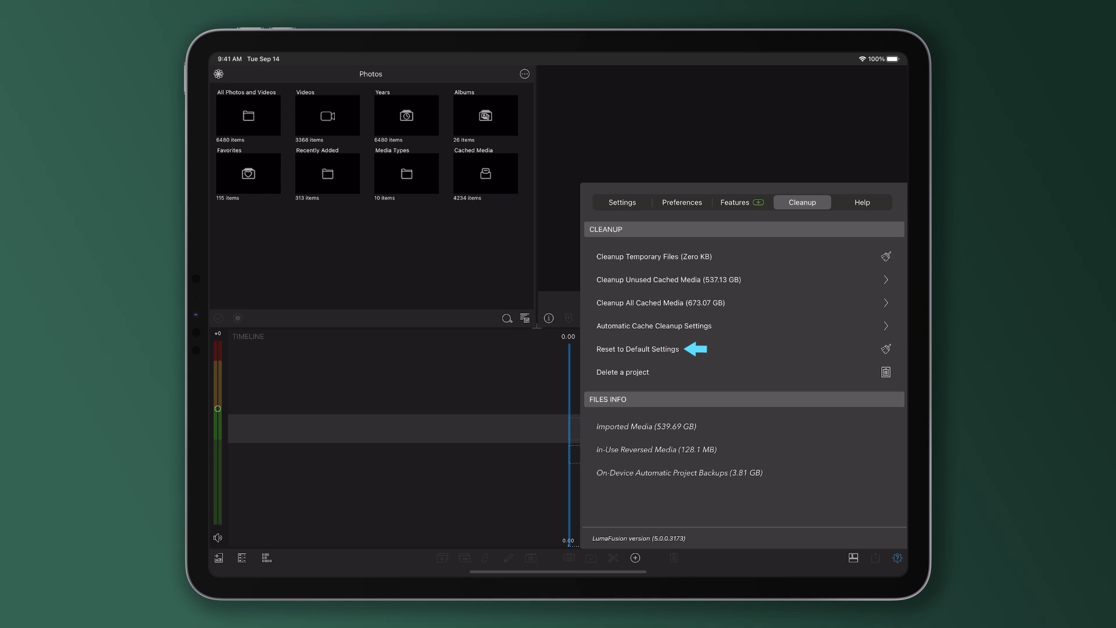
click(637, 349)
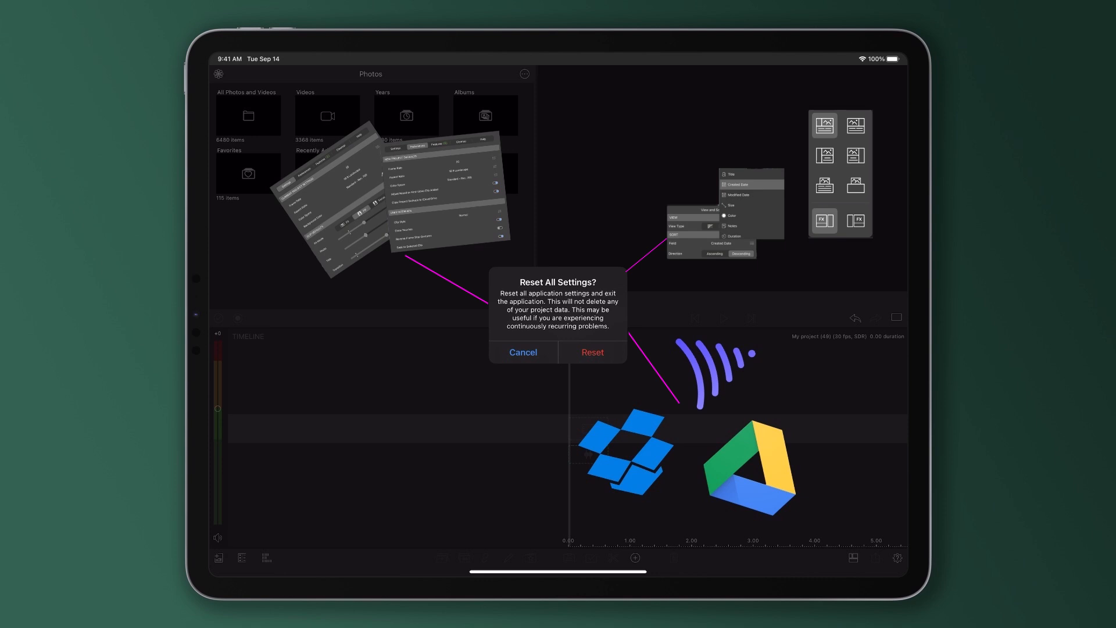
click(523, 353)
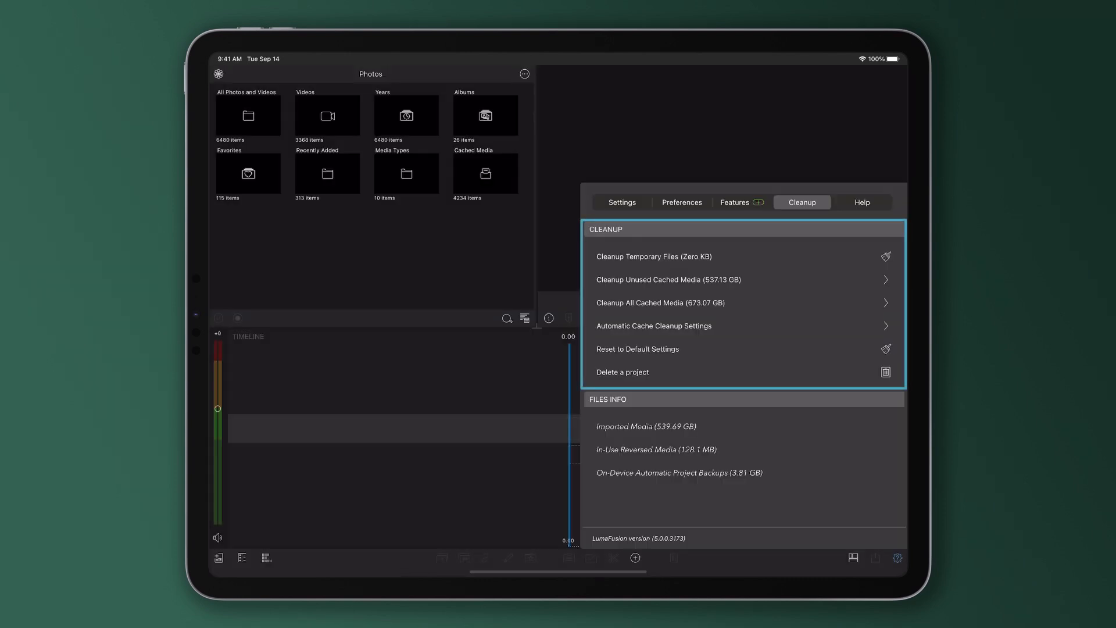